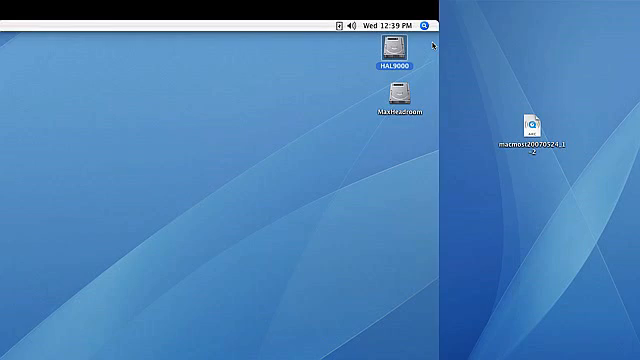
# - Open the HAL9000 hard drive from the desktop
pyautogui.doubleClick(385, 47)
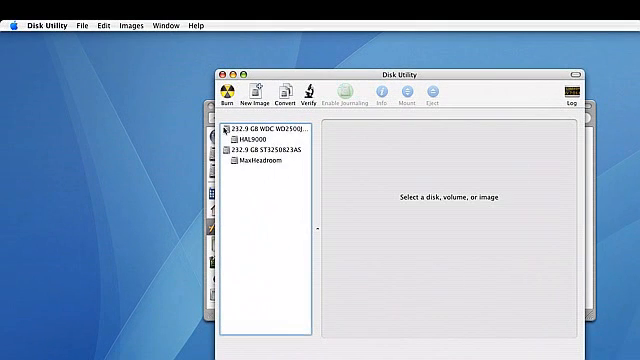
pyautogui.moveTo(224, 130)
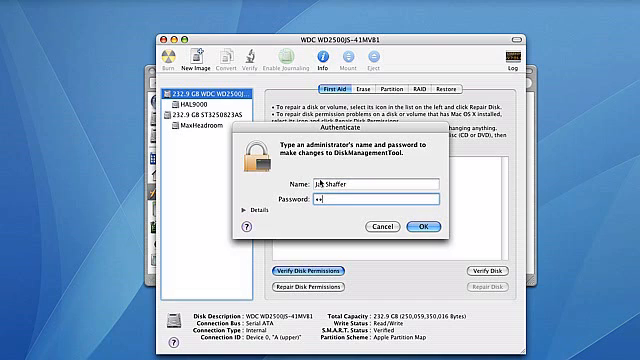
# - Authenticate with the administrator password to start verifying disk permissions
pyautogui.write('••')
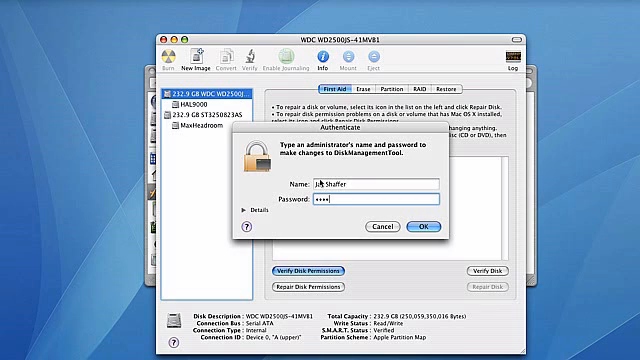
pyautogui.click(424, 224)
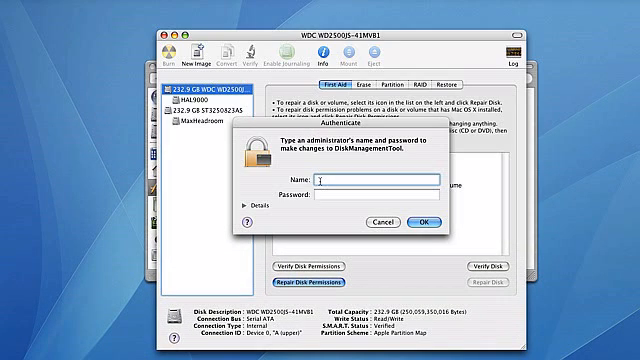
# - Authenticate as administrator 'Jay' to begin repairing HAL9000's disk permissions
pyautogui.write('Jay Shaffer')
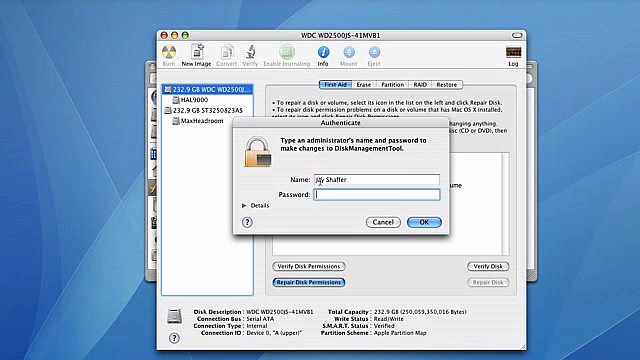
pyautogui.write('•••')
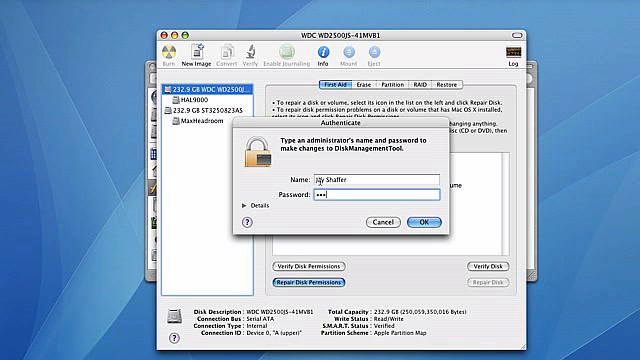
pyautogui.click(418, 221)
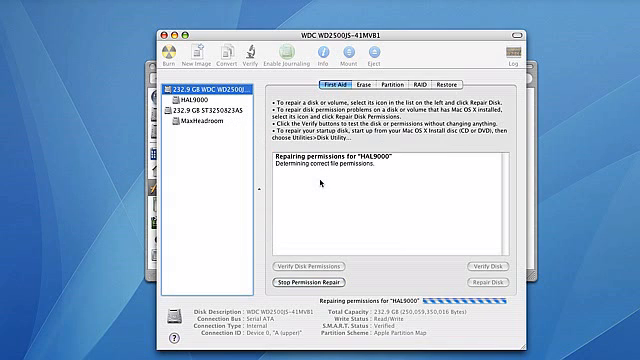
pyautogui.moveTo(322, 186)
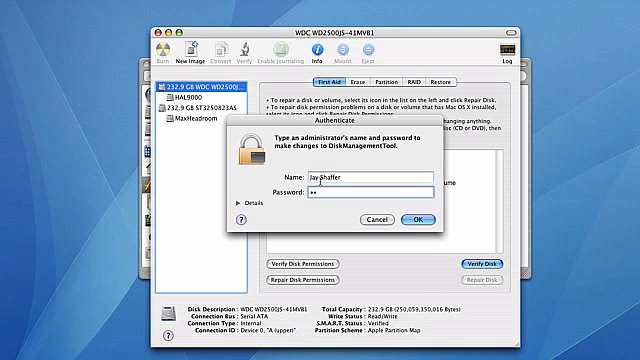
# - Confirm the administrator credentials to start verifying the main hard drive
pyautogui.click(417, 217)
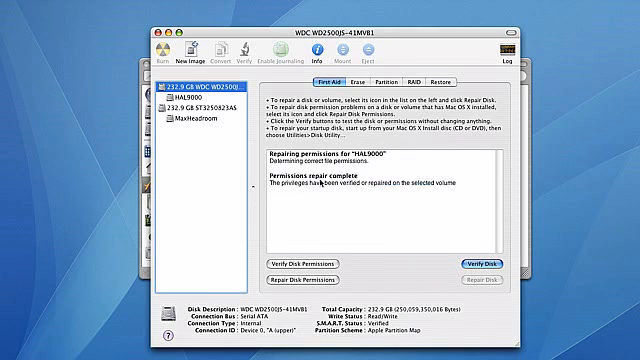